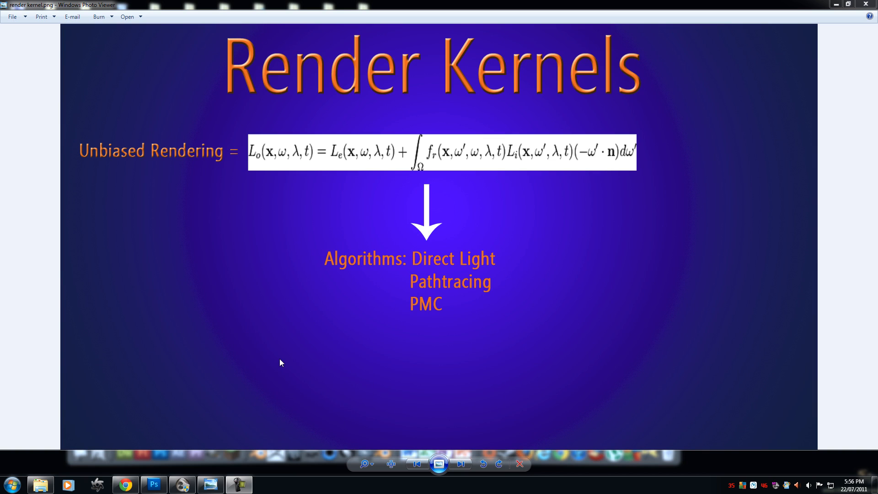
{"action": "mouse_move", "coordinate": [321, 201]}
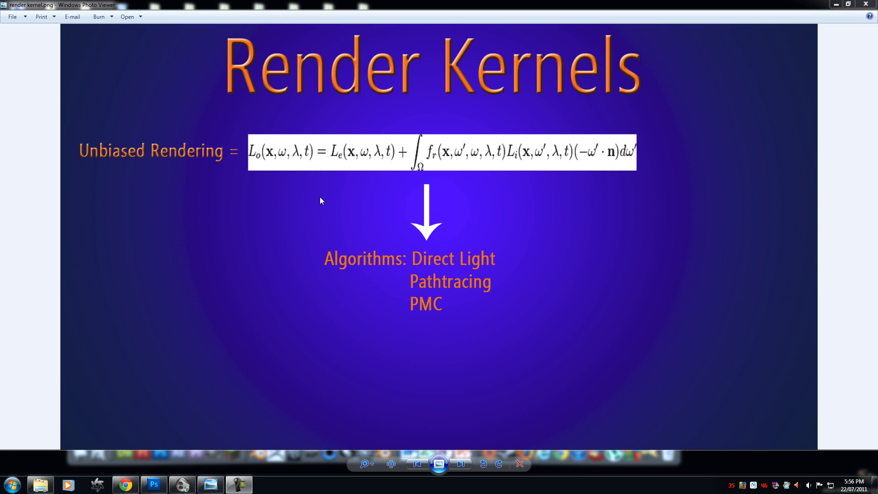
{"action": "mouse_move", "coordinate": [235, 129]}
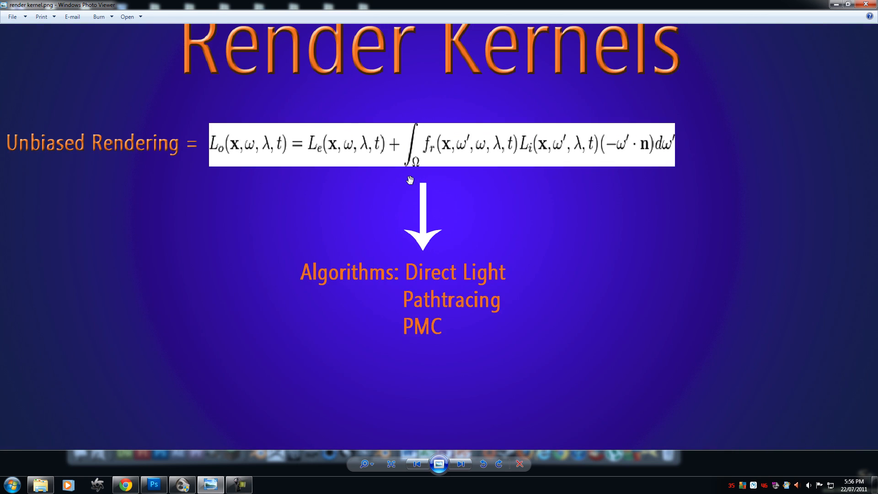
Step: Advance to the Render Kernels slide comparing Direct Lighting, Path Tracing and PMC
{"action": "left_click", "coordinate": [390, 463]}
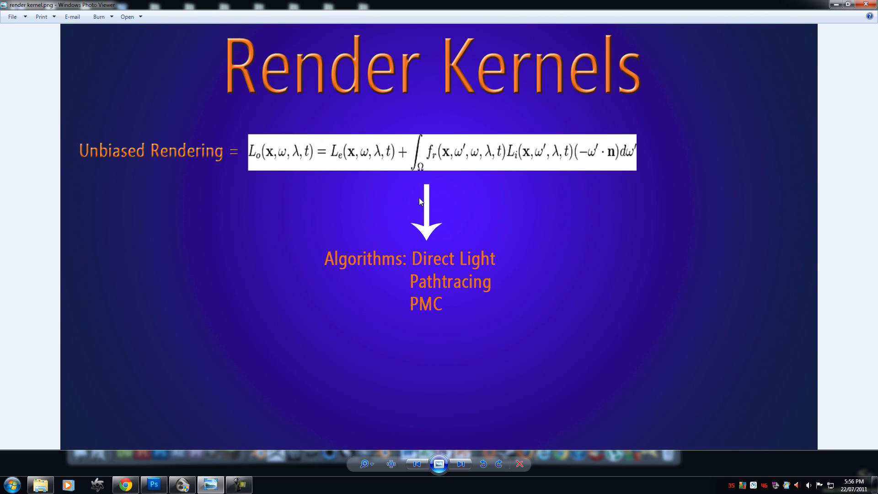
{"action": "mouse_move", "coordinate": [467, 289]}
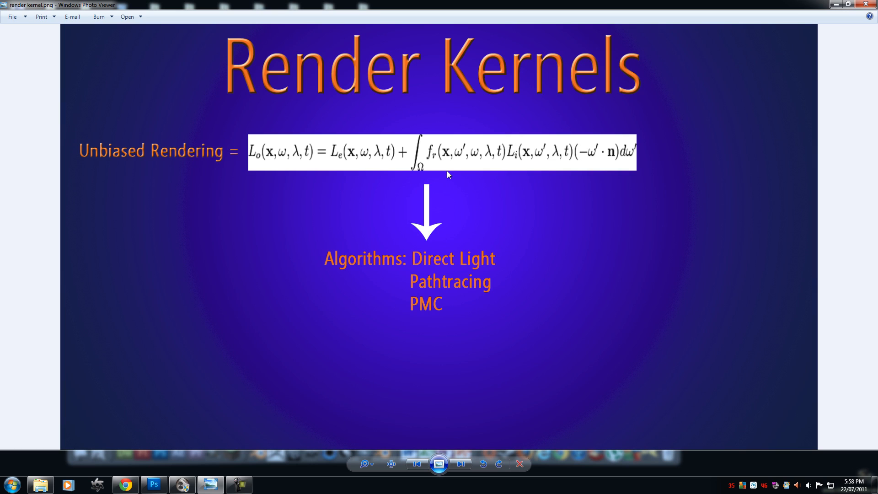
{"action": "mouse_move", "coordinate": [564, 319]}
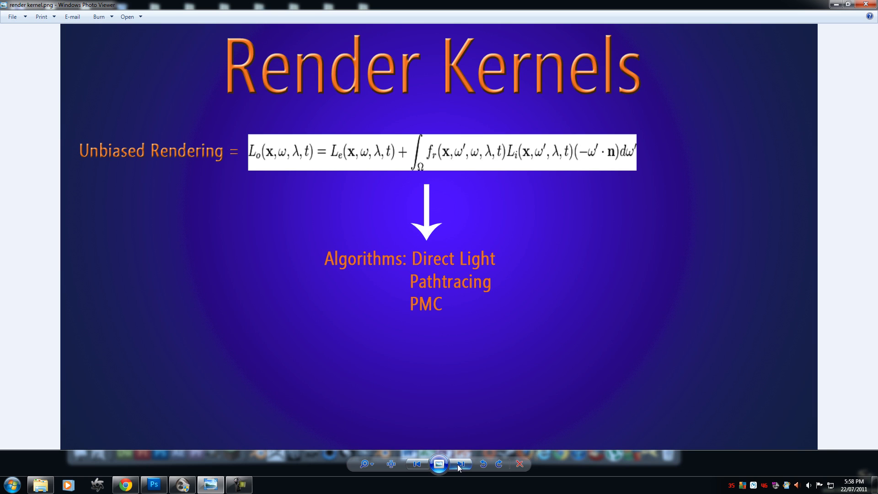
{"action": "left_click", "coordinate": [461, 464]}
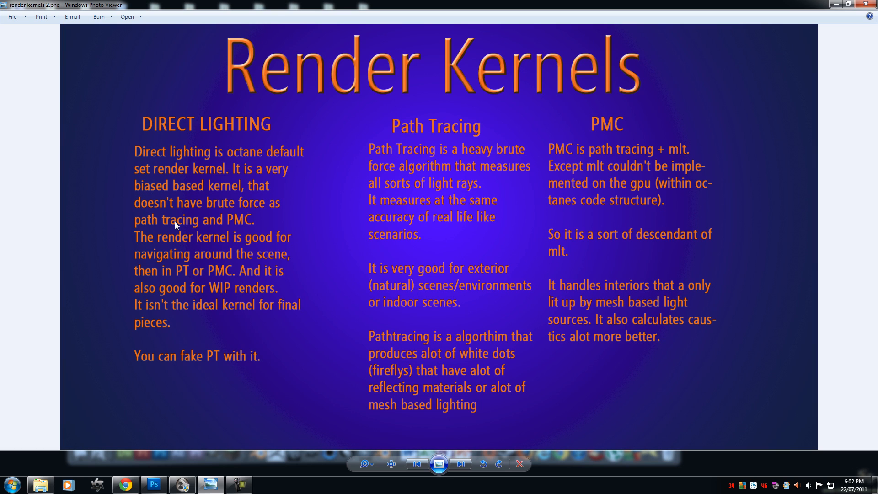
{"action": "mouse_move", "coordinate": [262, 160]}
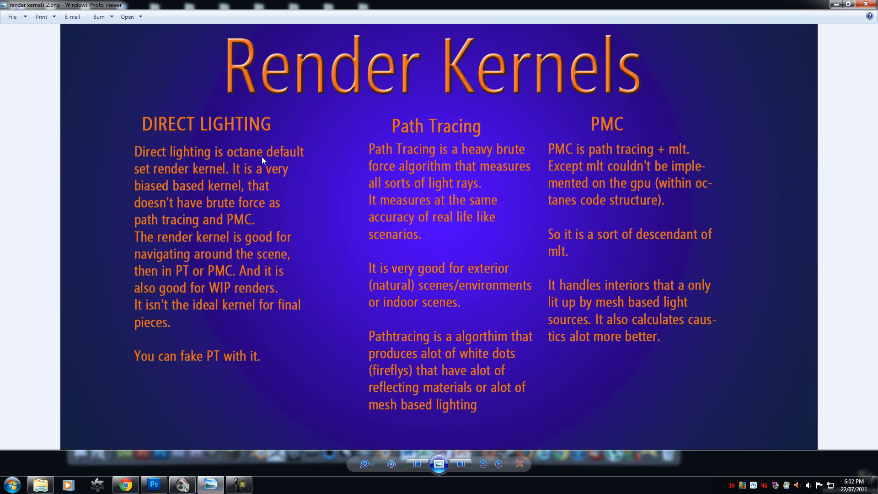
{"action": "mouse_move", "coordinate": [280, 169]}
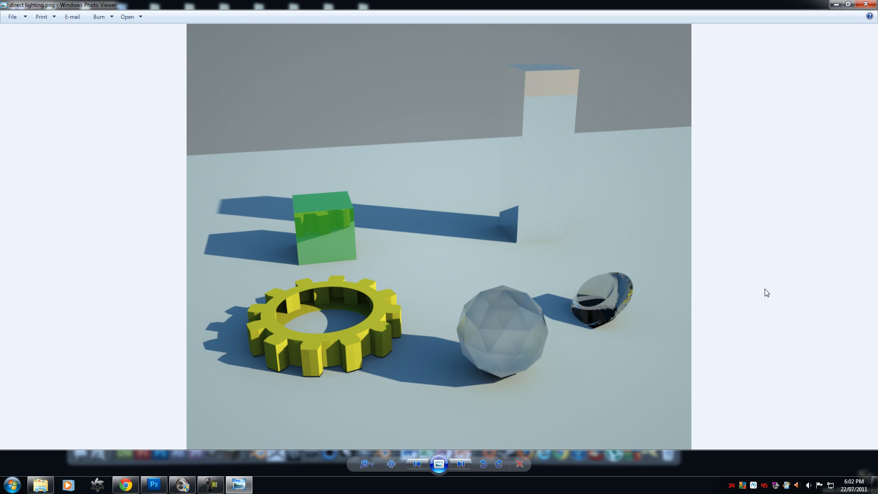
{"action": "mouse_move", "coordinate": [385, 384]}
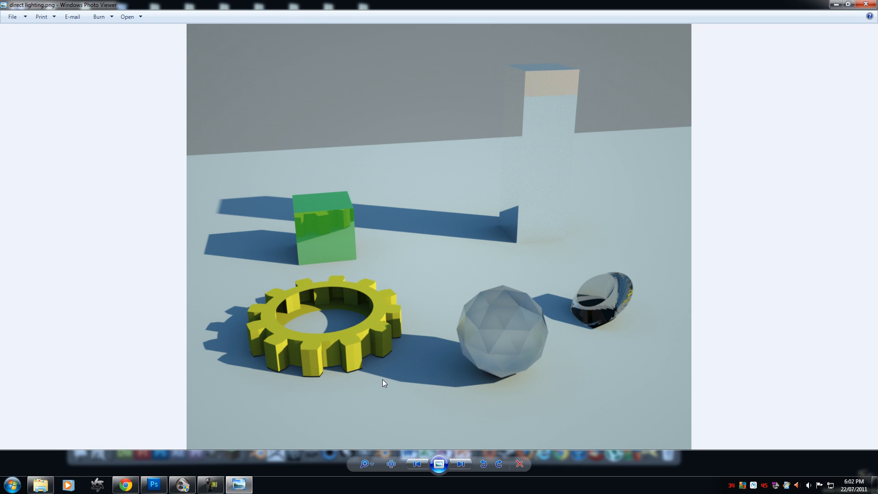
{"action": "mouse_move", "coordinate": [442, 309]}
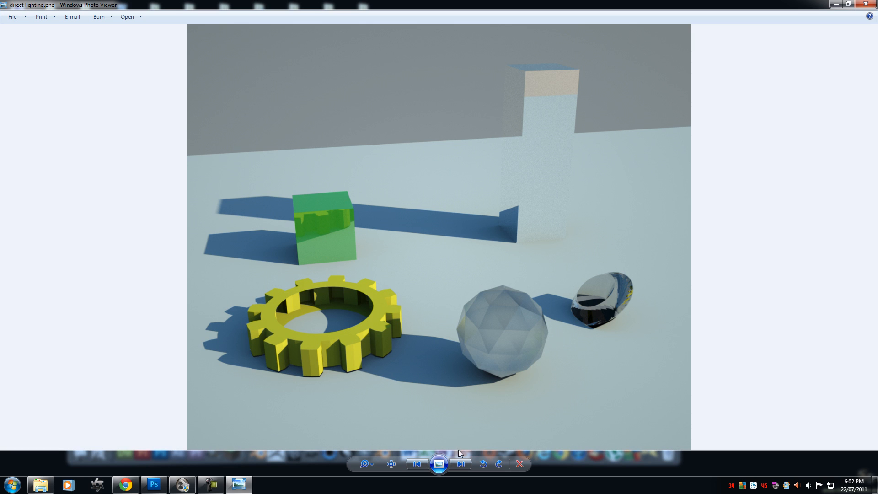
Step: Move from the direct lighting render of the gear, cube and sphere to the path-traced image
{"action": "left_click", "coordinate": [461, 464]}
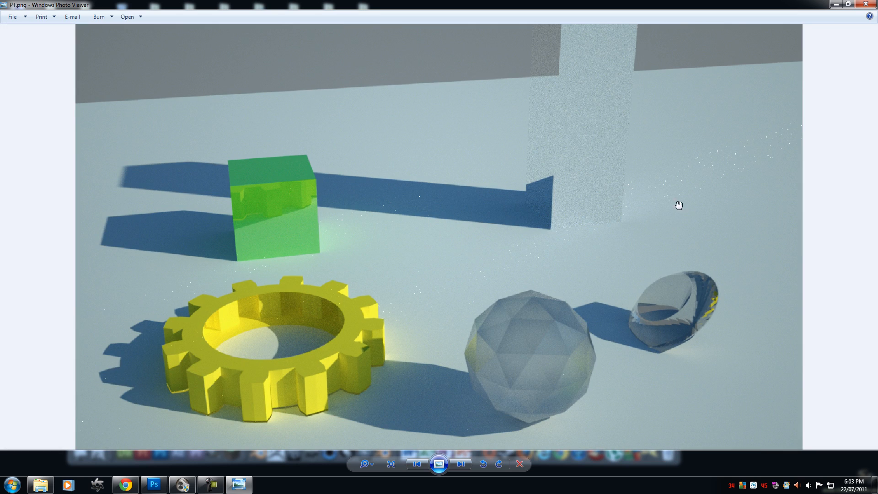
{"action": "mouse_move", "coordinate": [384, 357]}
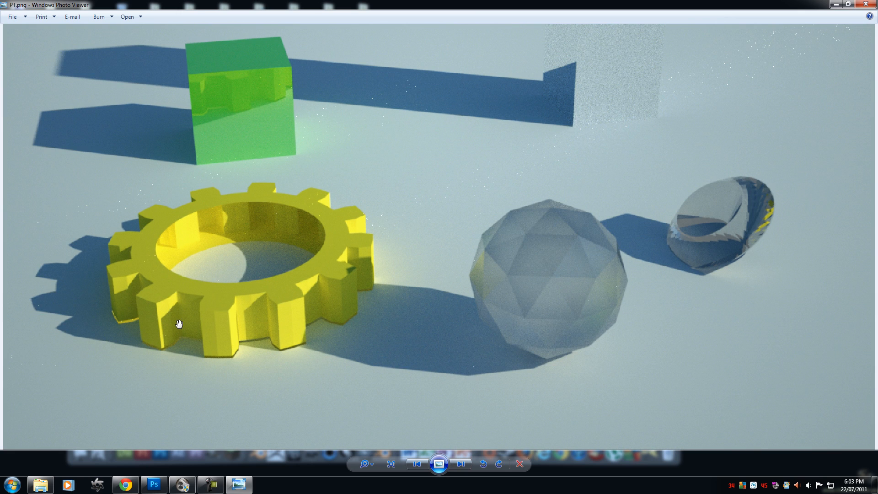
Step: Flip back and forth between the path-traced and direct lighting renders
{"action": "left_click", "coordinate": [461, 463]}
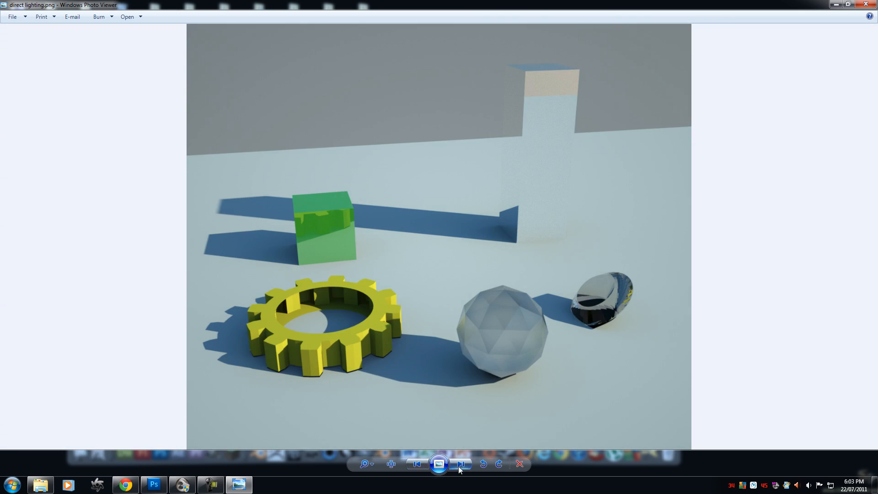
{"action": "left_click", "coordinate": [461, 464]}
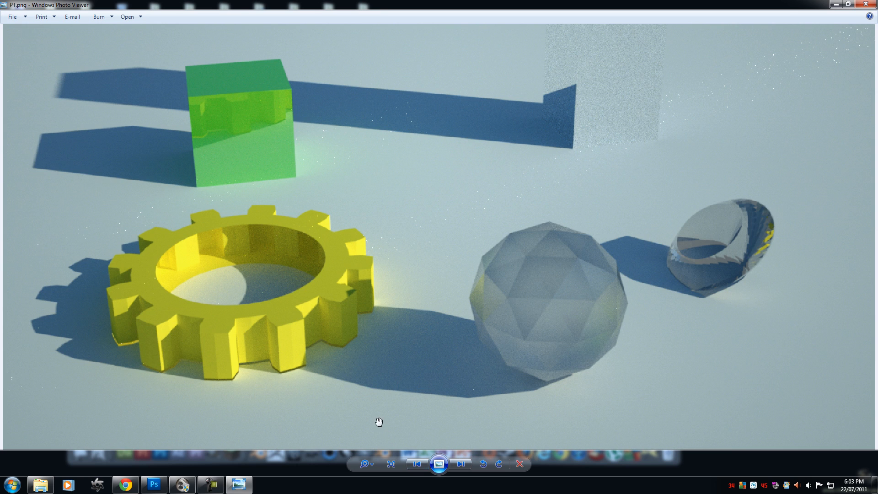
{"action": "left_click", "coordinate": [461, 463]}
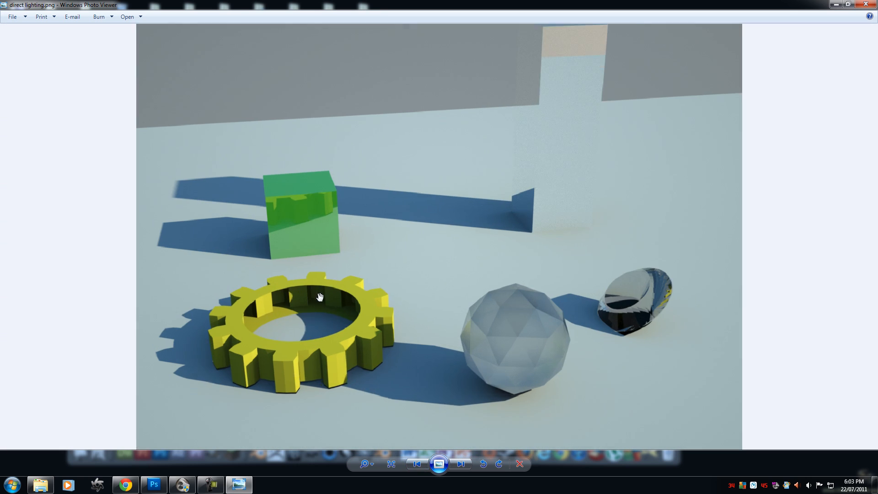
{"action": "left_click", "coordinate": [461, 464]}
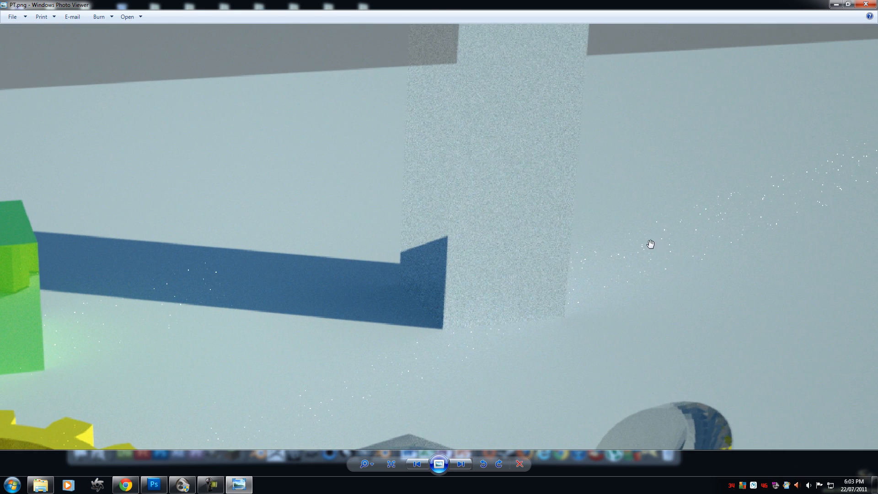
Step: Zoom out on the path-traced render and compare it with direct lighting once more
{"action": "left_click", "coordinate": [390, 464]}
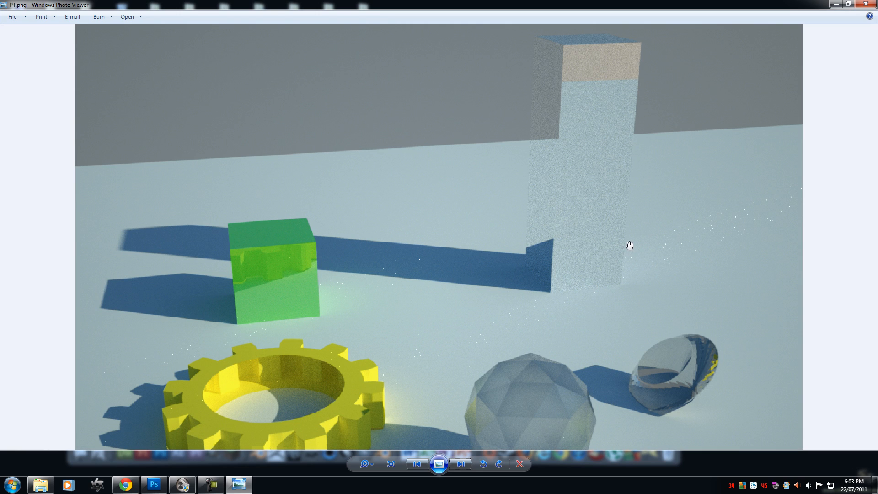
{"action": "mouse_move", "coordinate": [624, 242]}
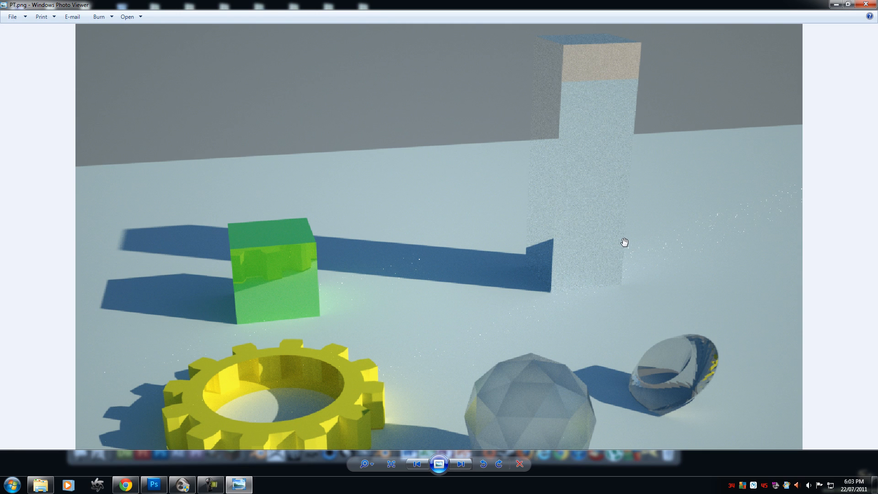
{"action": "mouse_move", "coordinate": [645, 245]}
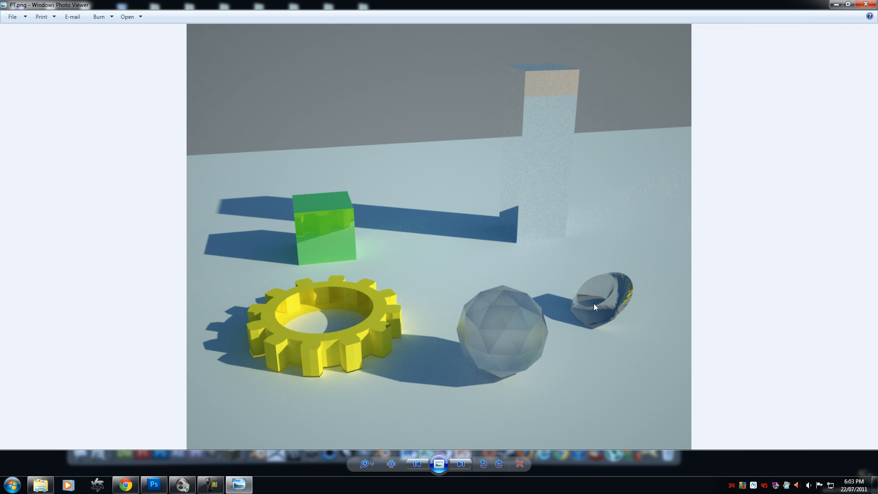
{"action": "left_click", "coordinate": [460, 464]}
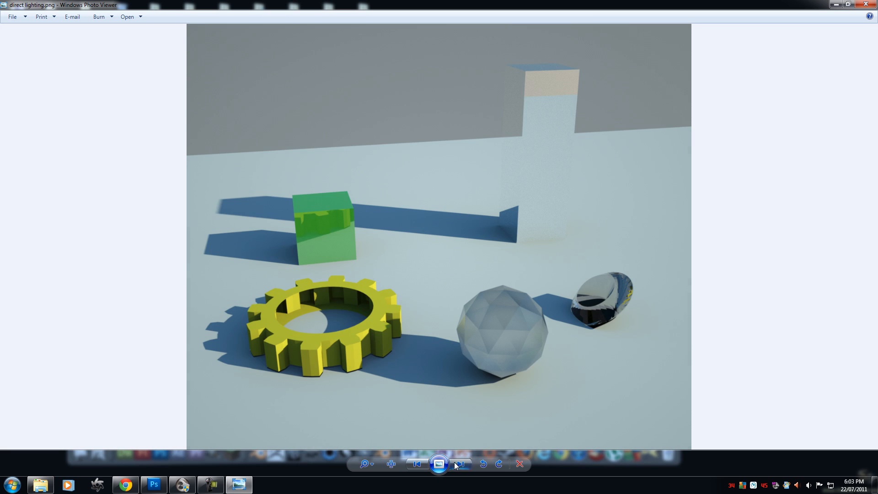
{"action": "left_click", "coordinate": [461, 464]}
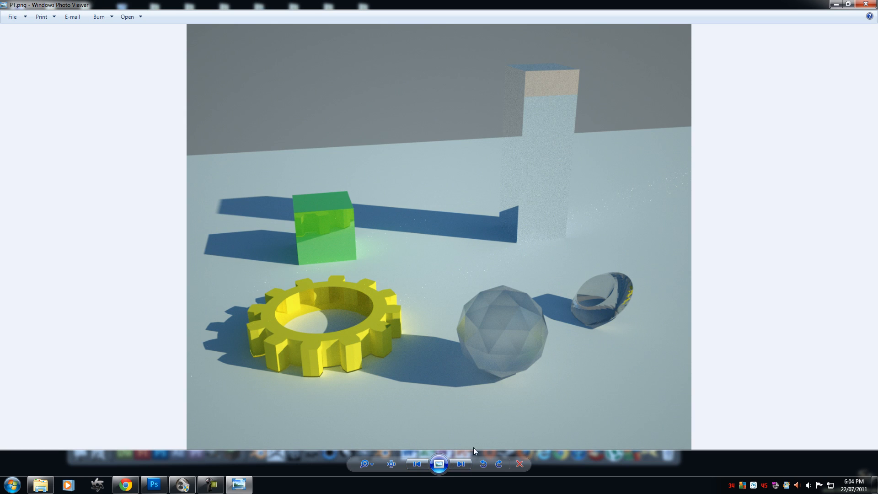
Step: Advance from the path-traced image to the PMC render of the scene
{"action": "left_click", "coordinate": [461, 463]}
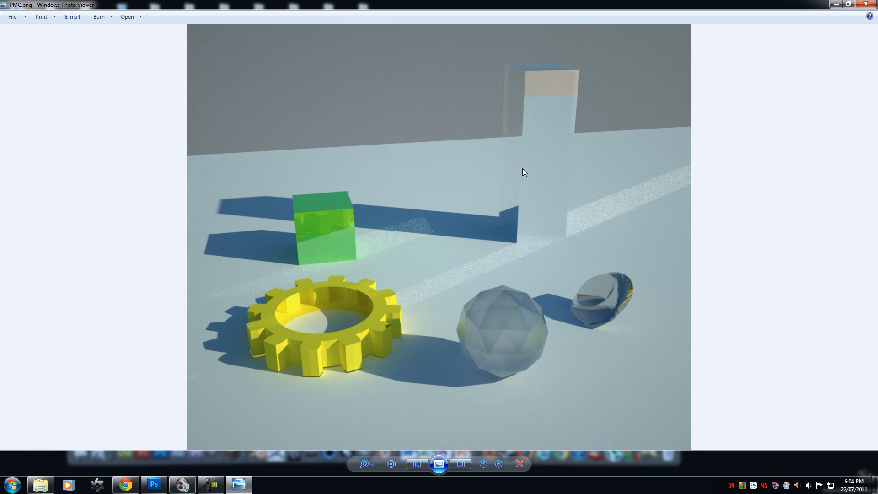
{"action": "mouse_move", "coordinate": [556, 173]}
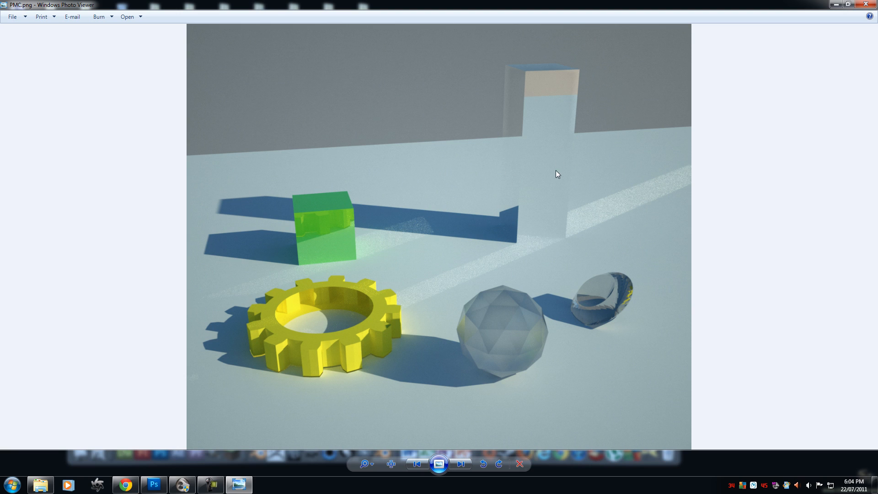
{"action": "mouse_move", "coordinate": [551, 133]}
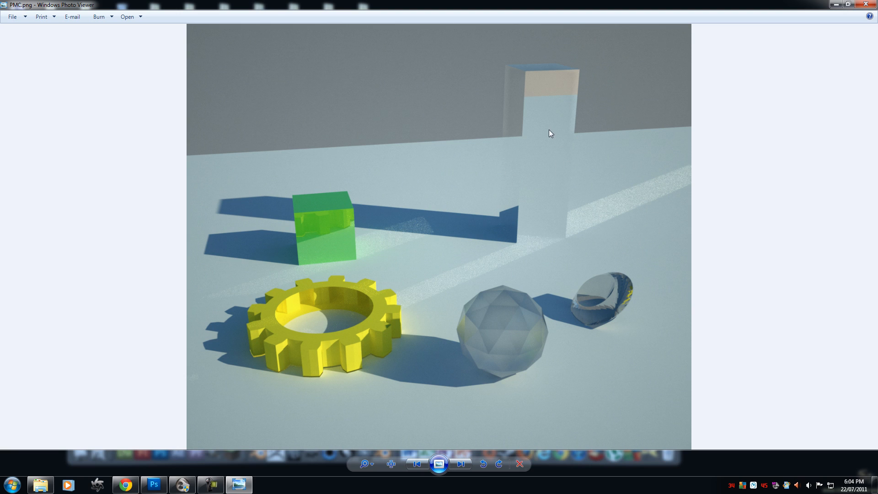
{"action": "mouse_move", "coordinate": [687, 174]}
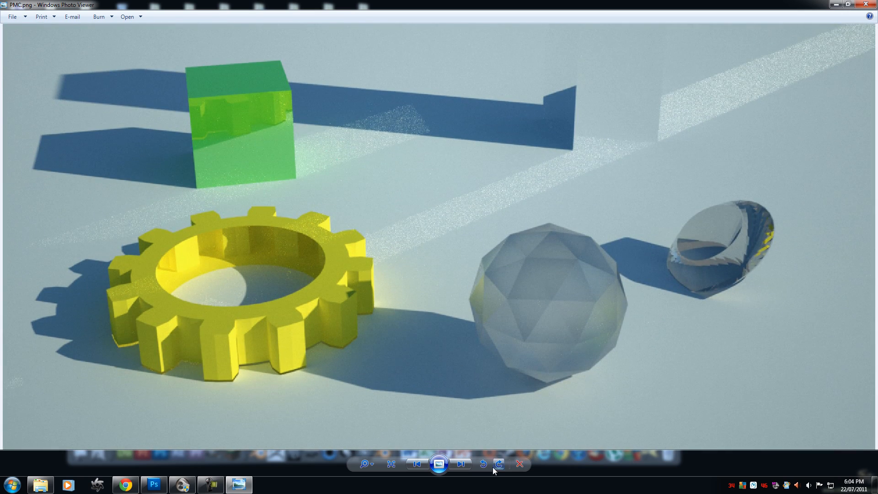
Step: Fit the PMC render to the window, then cycle through direct lighting, path-traced and PMC renders
{"action": "left_click", "coordinate": [438, 463]}
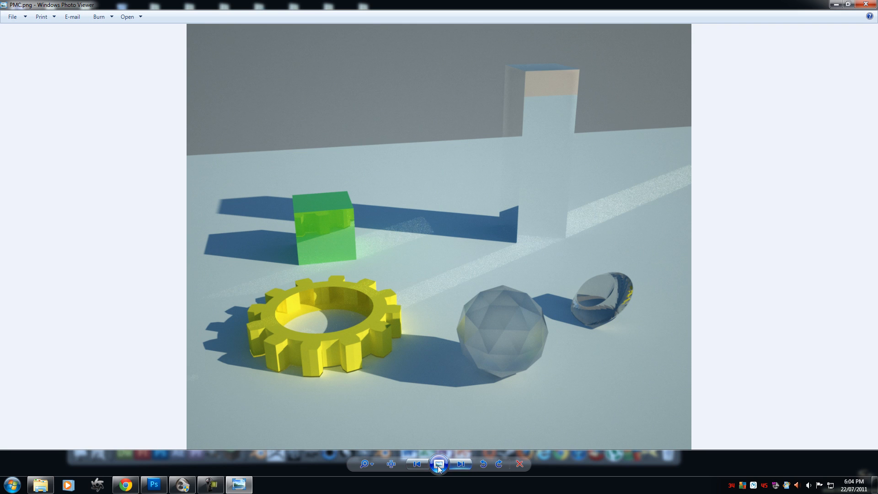
{"action": "left_click", "coordinate": [439, 464]}
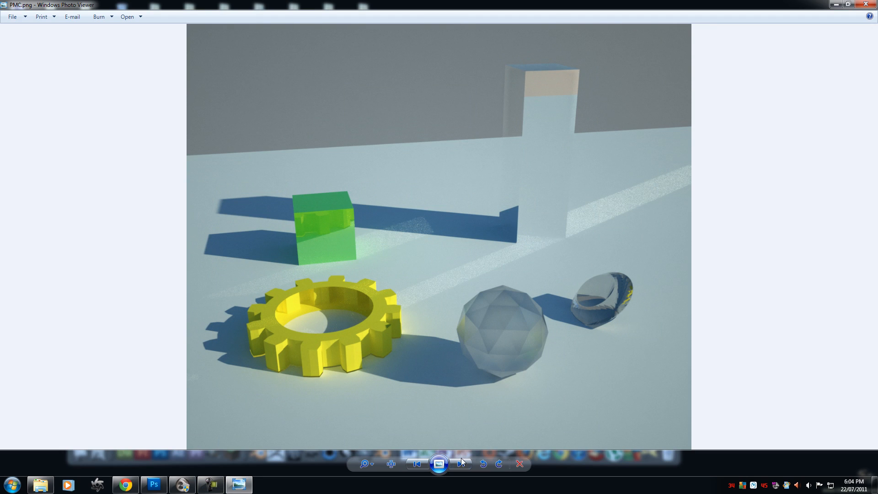
{"action": "left_click", "coordinate": [461, 464]}
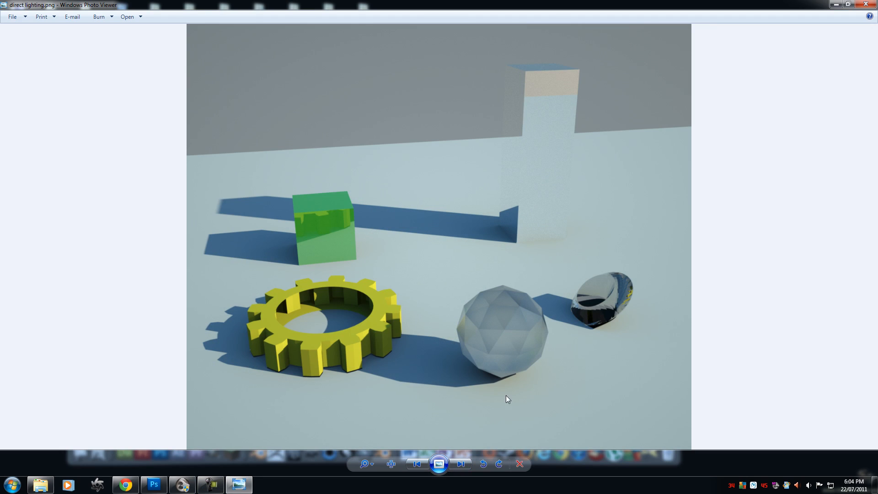
{"action": "left_click", "coordinate": [460, 463]}
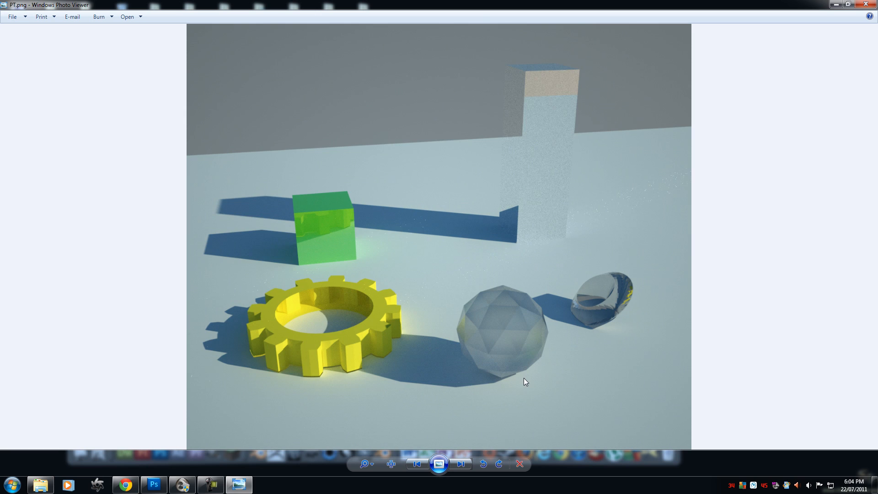
{"action": "left_click", "coordinate": [461, 463]}
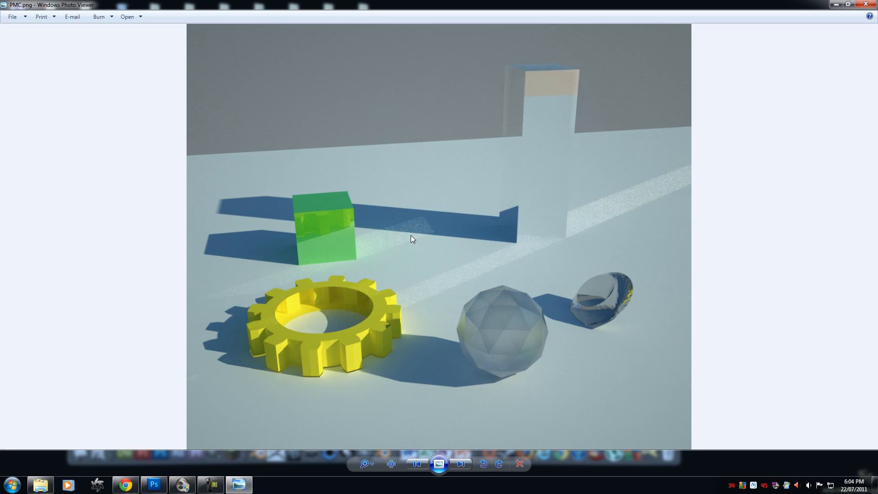
{"action": "mouse_move", "coordinate": [461, 256]}
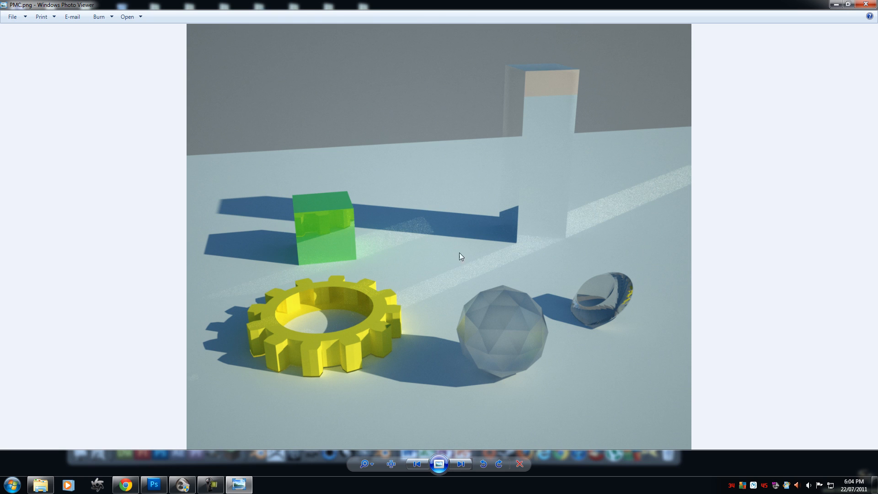